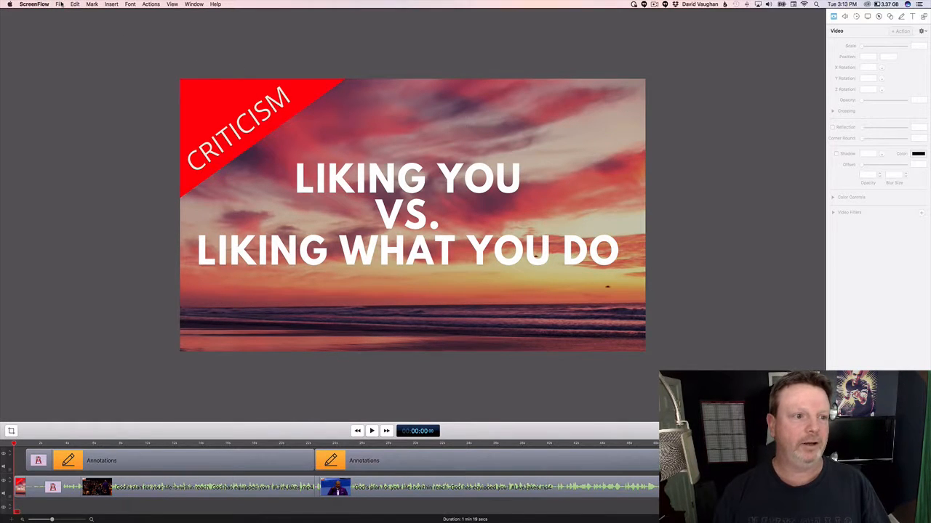
Bring up the export dialog for the Criticism video with the Web - High preset.
click(60, 4)
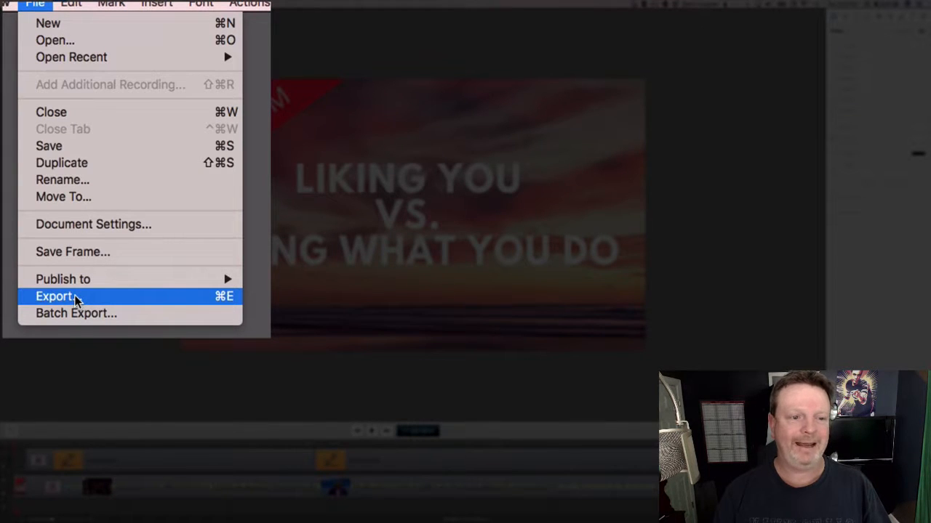
click(55, 297)
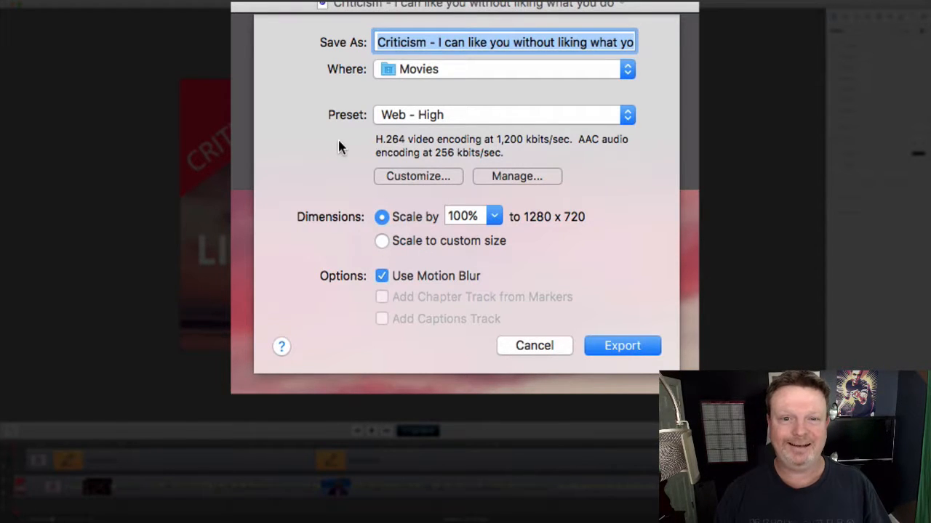
Review the H.264 Datarate and AAC audio settings and confirm, marking Web - High as Customized.
click(419, 176)
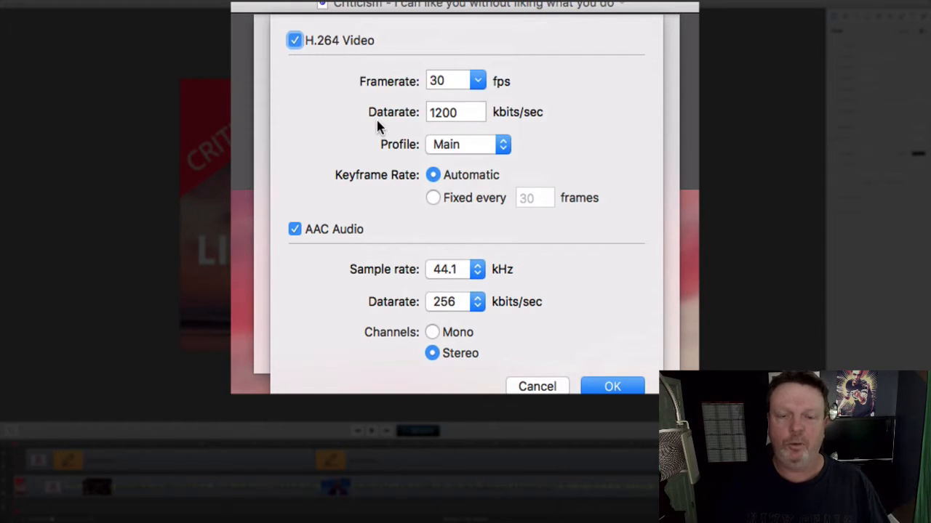
mouse_move(474, 208)
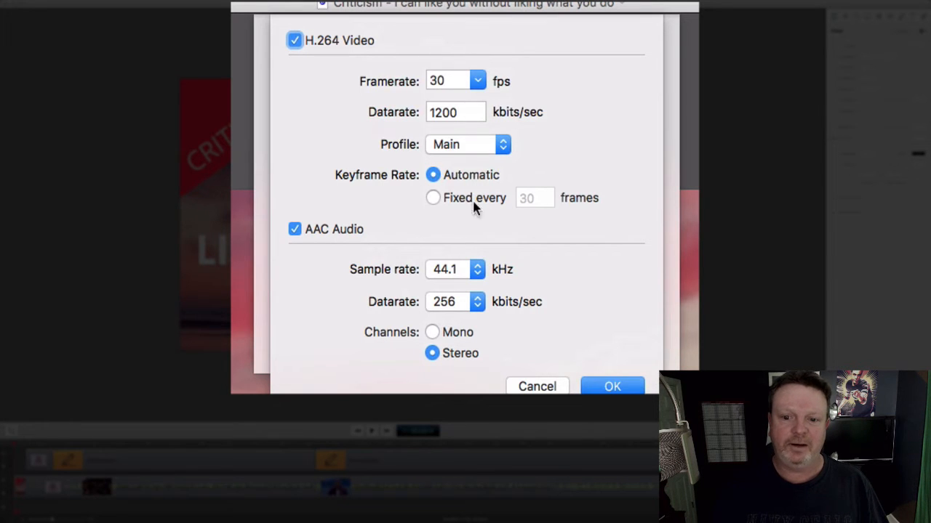
click(611, 386)
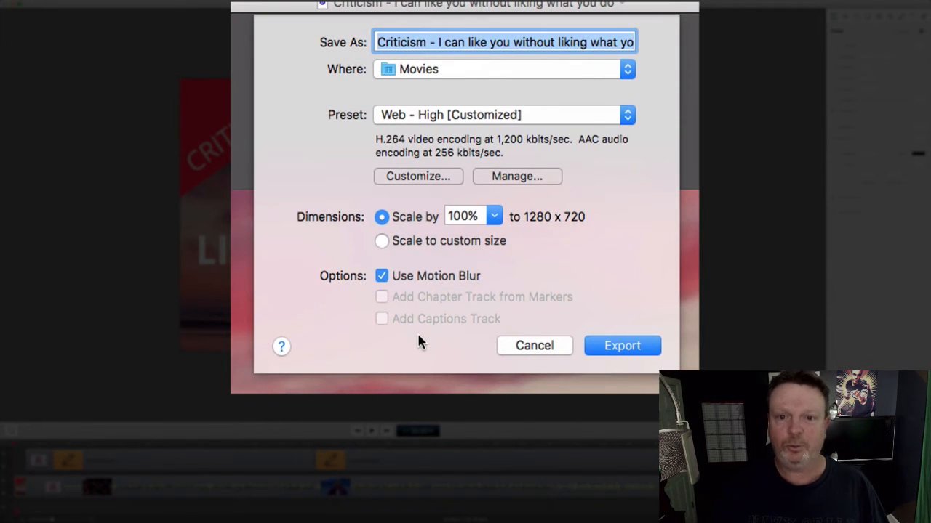